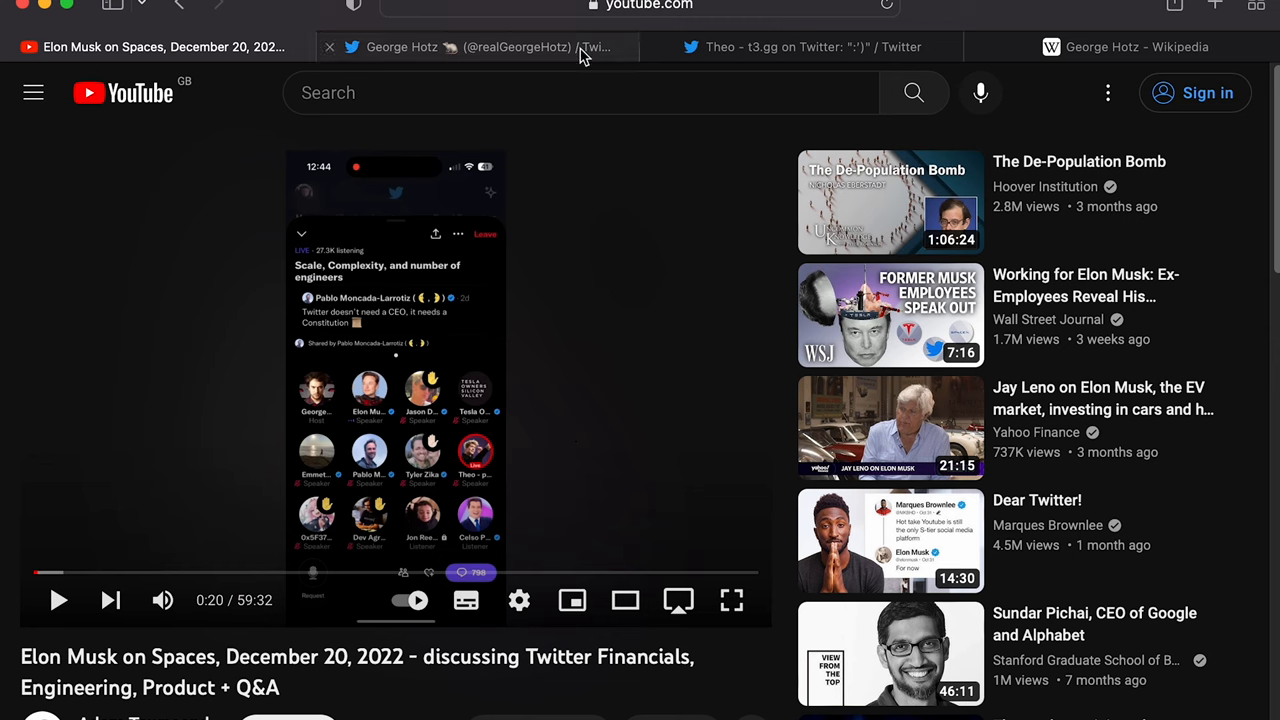
Step: Switch to George Hotz's Twitter profile tab, then on to his Wikipedia article
{"action": "left_click", "coordinate": [470, 48]}
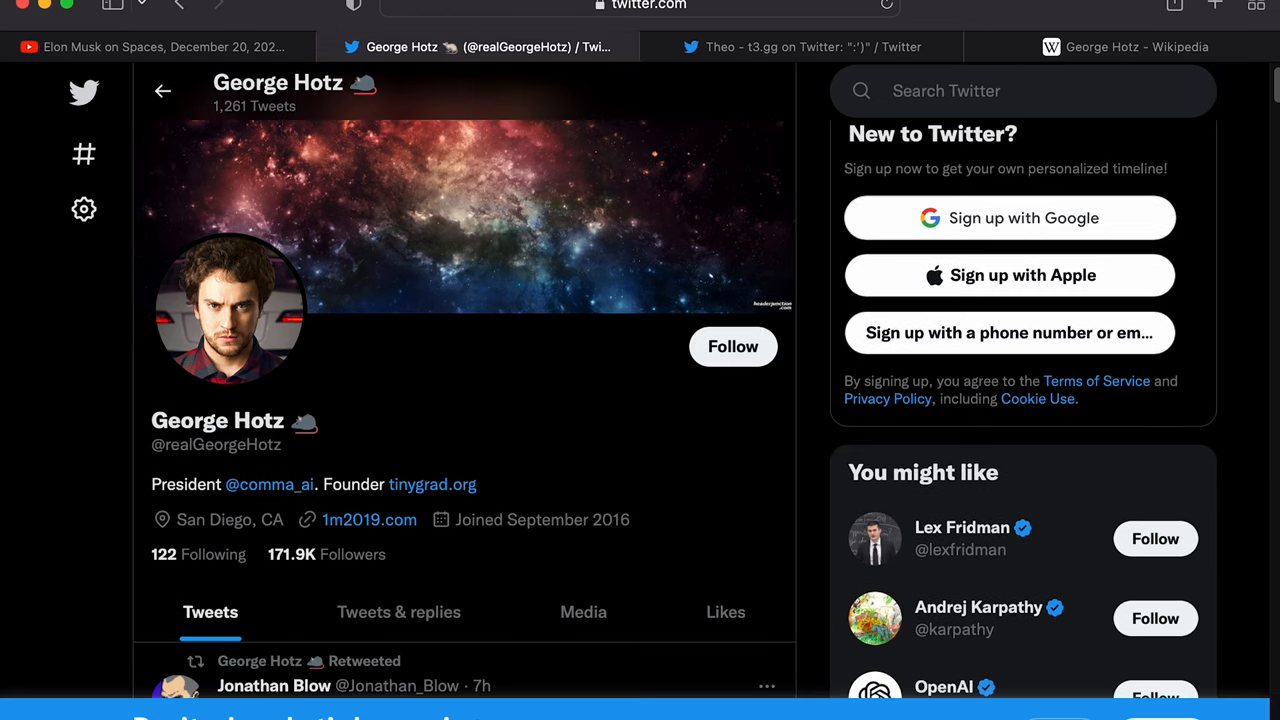
{"action": "left_click", "coordinate": [1120, 46]}
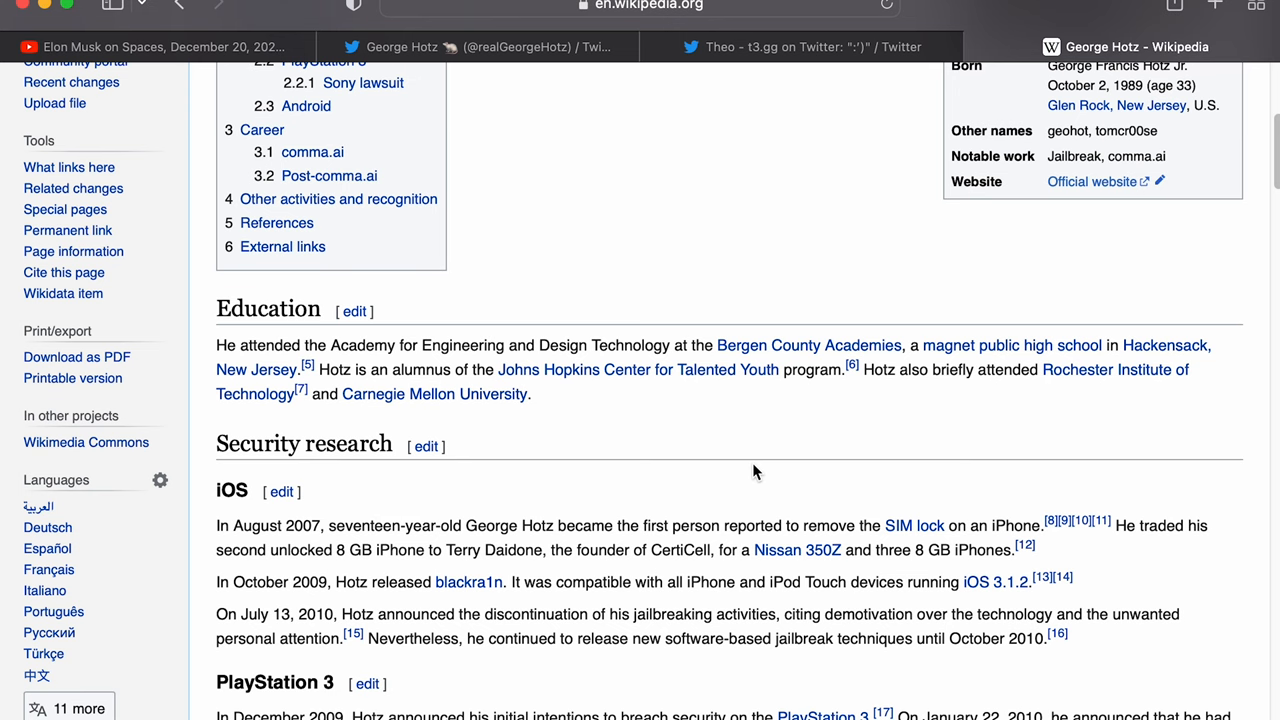
Step: Read down to the Post-comma.ai section and highlight 'a 12 week internship'
{"action": "scroll", "scroll_direction": "down", "scroll_amount": 3}
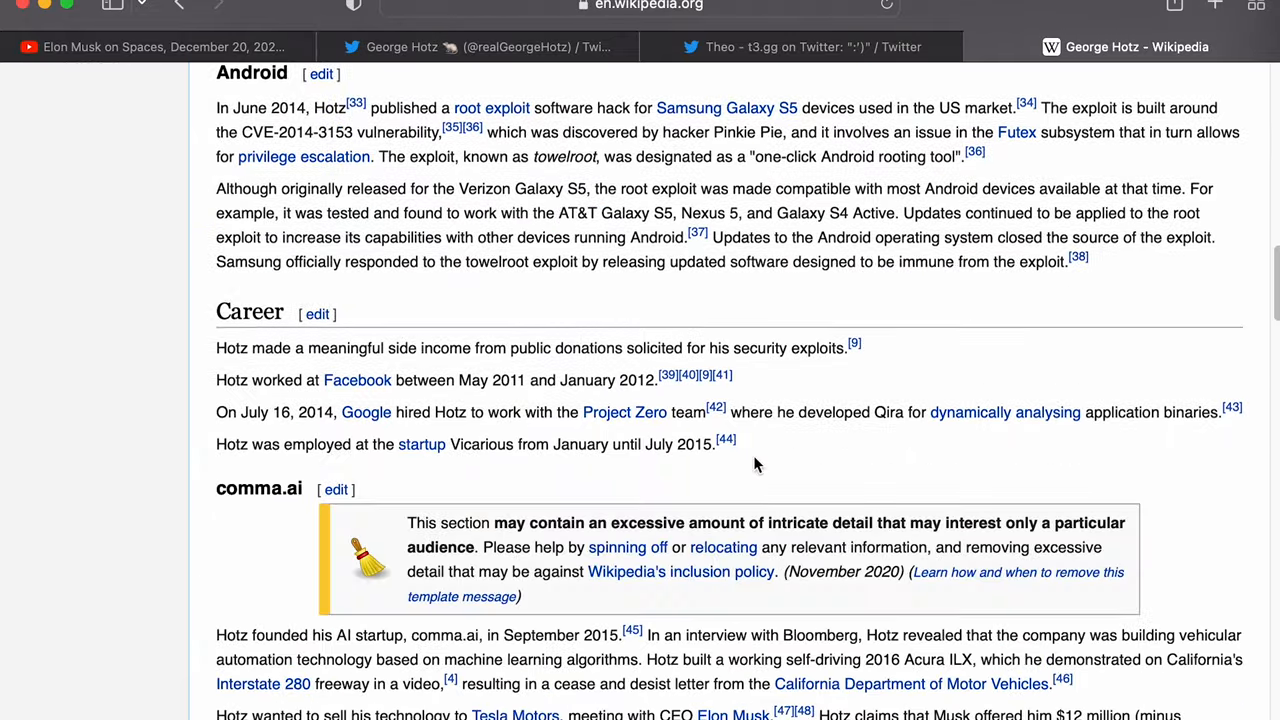
{"action": "scroll", "scroll_direction": "down", "scroll_amount": 3}
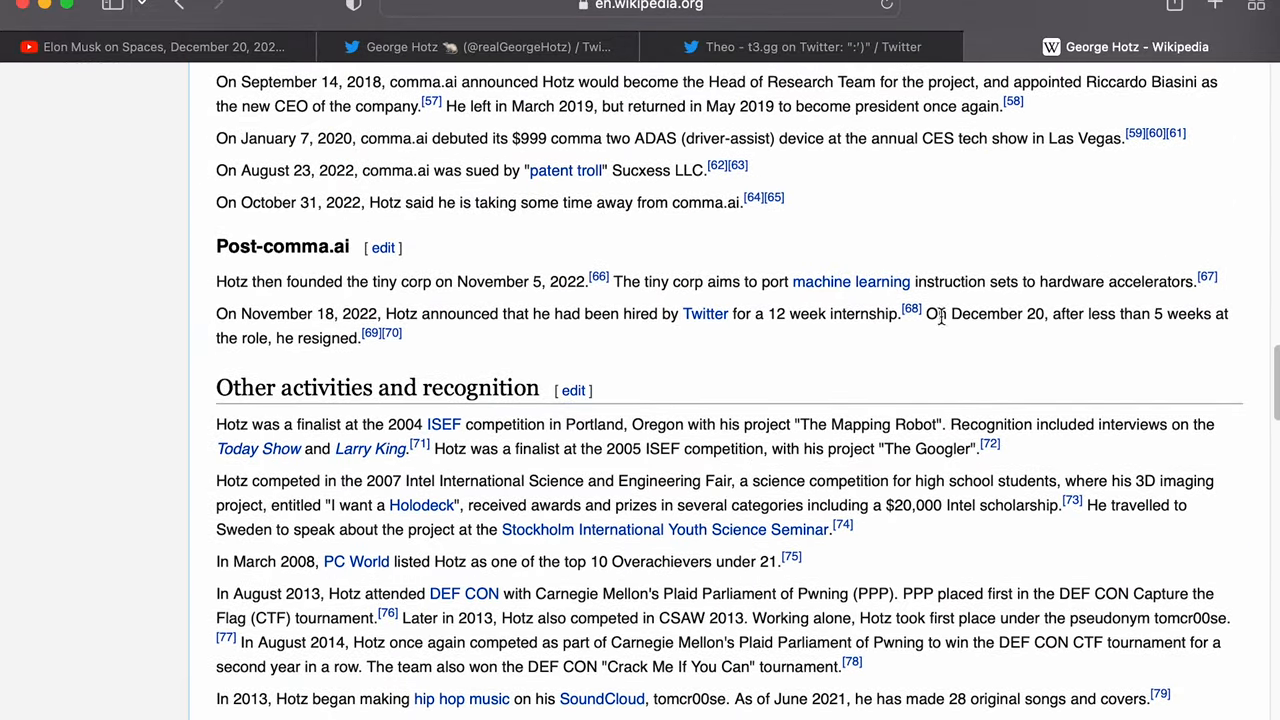
{"action": "left_click_drag", "start_coordinate": [752, 312], "coordinate": [828, 312]}
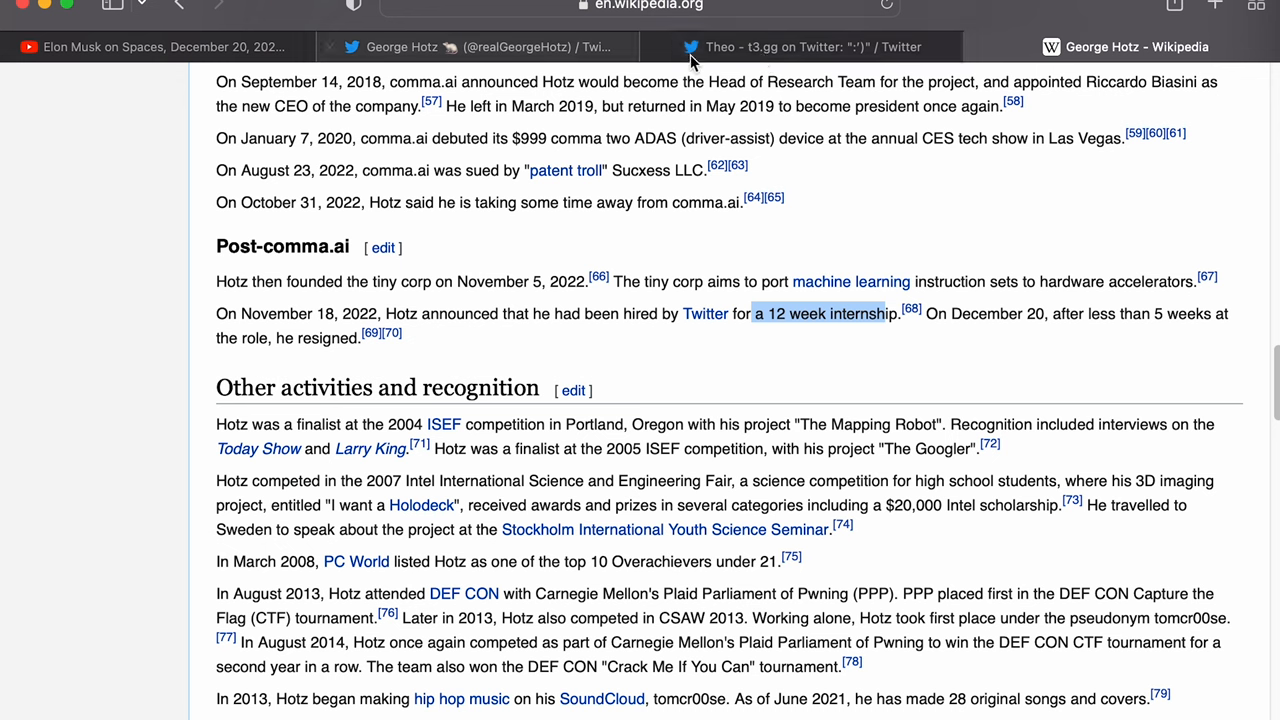
Step: Return to the 'Elon Musk on Spaces, December 20, 2022' YouTube tab
{"action": "left_click", "coordinate": [150, 46]}
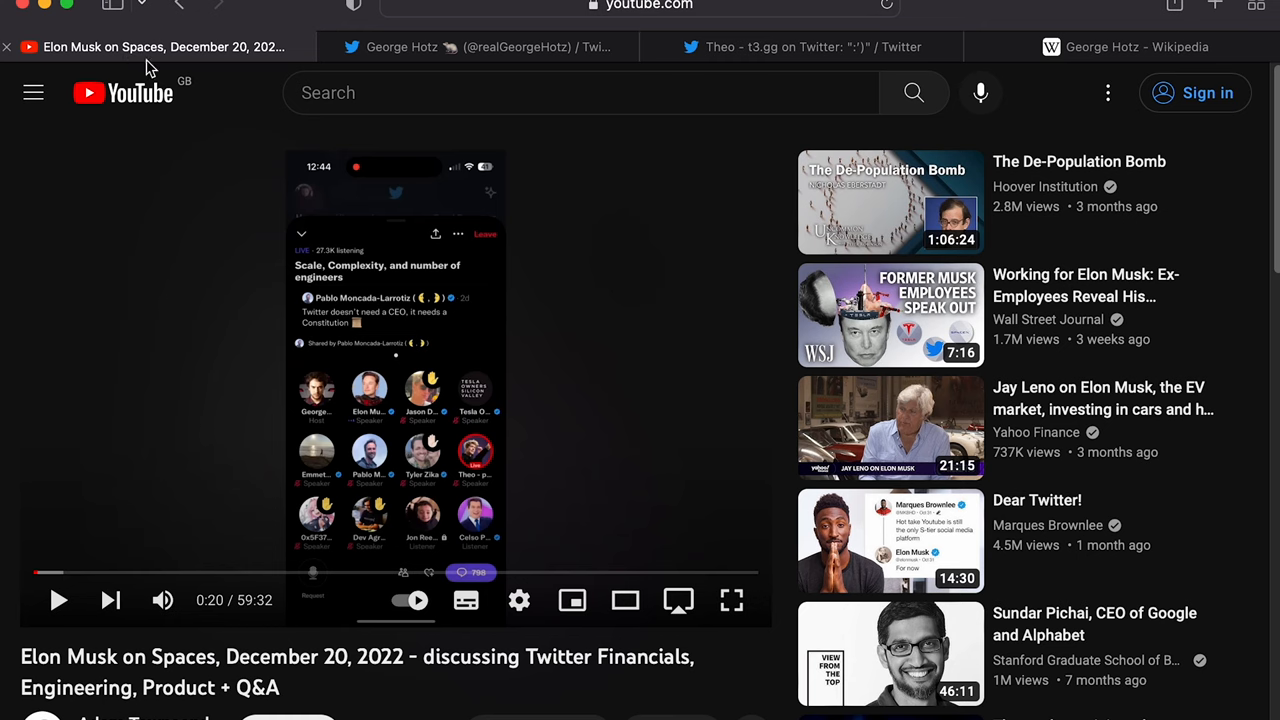
{"action": "mouse_move", "coordinate": [500, 438]}
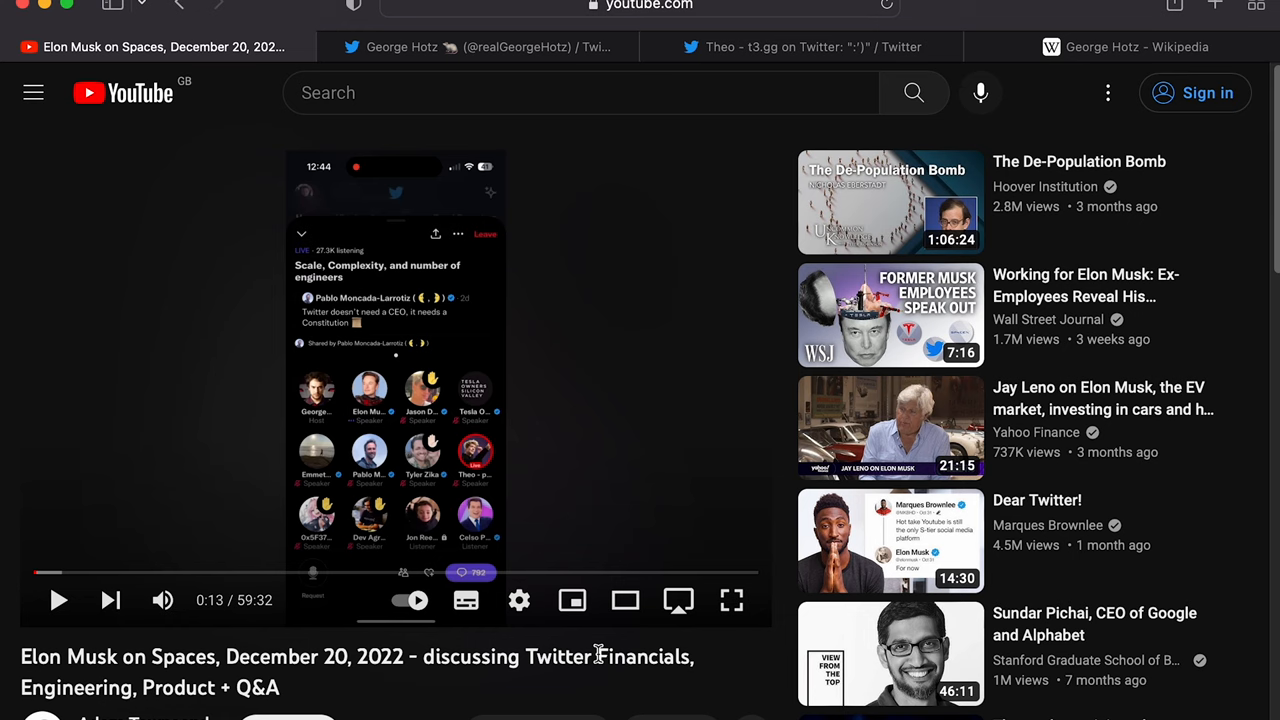
Step: Play the Spaces video from 0:13 and pause it again at 0:20
{"action": "left_click", "coordinate": [58, 600]}
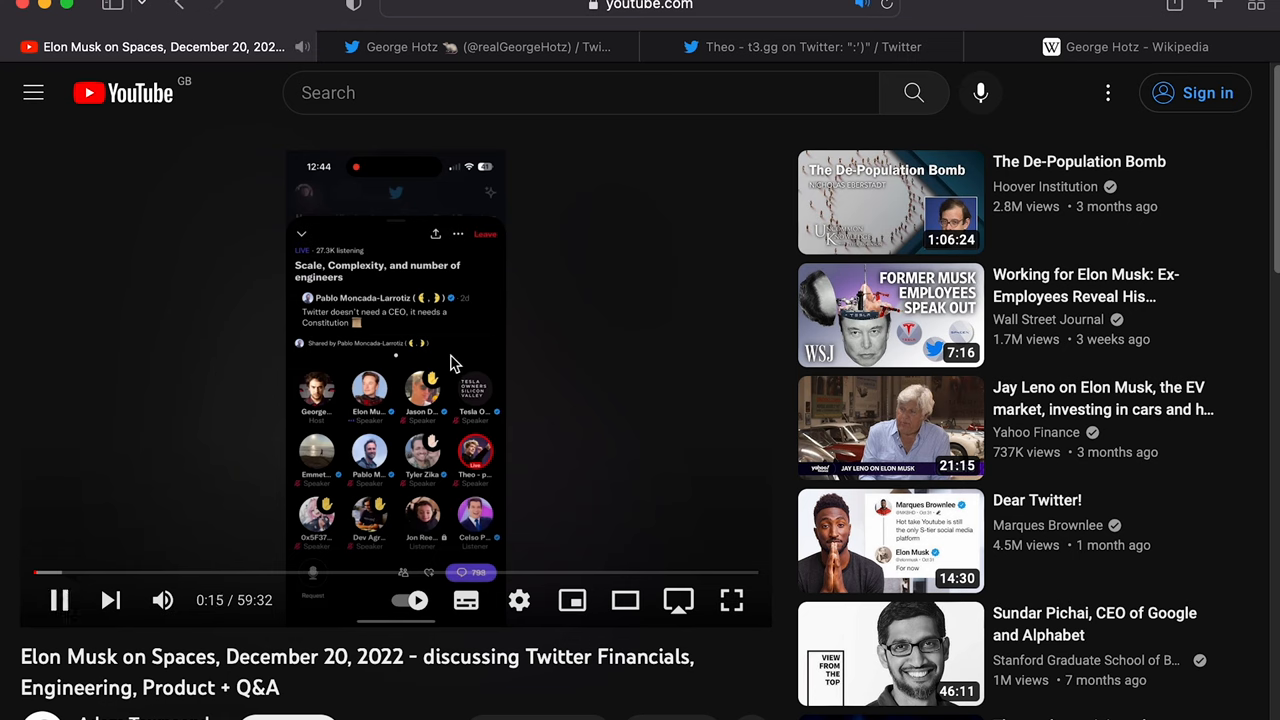
{"action": "mouse_move", "coordinate": [592, 438]}
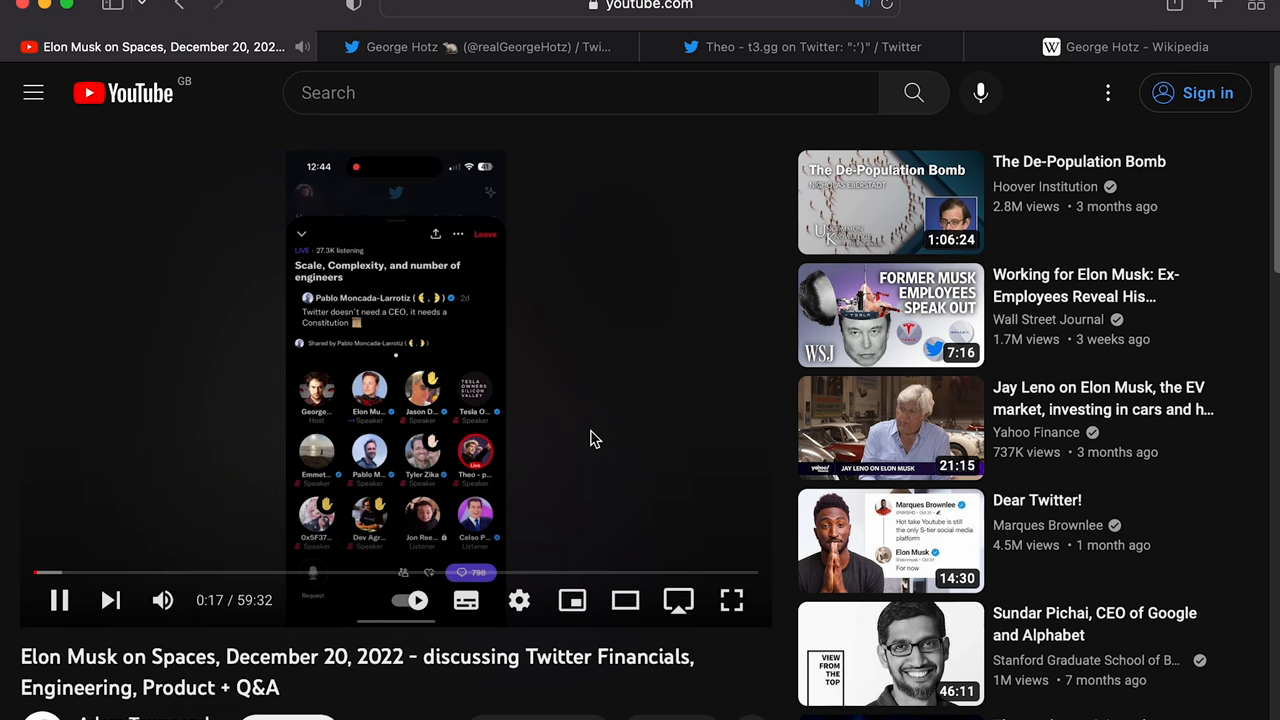
{"action": "mouse_move", "coordinate": [564, 440]}
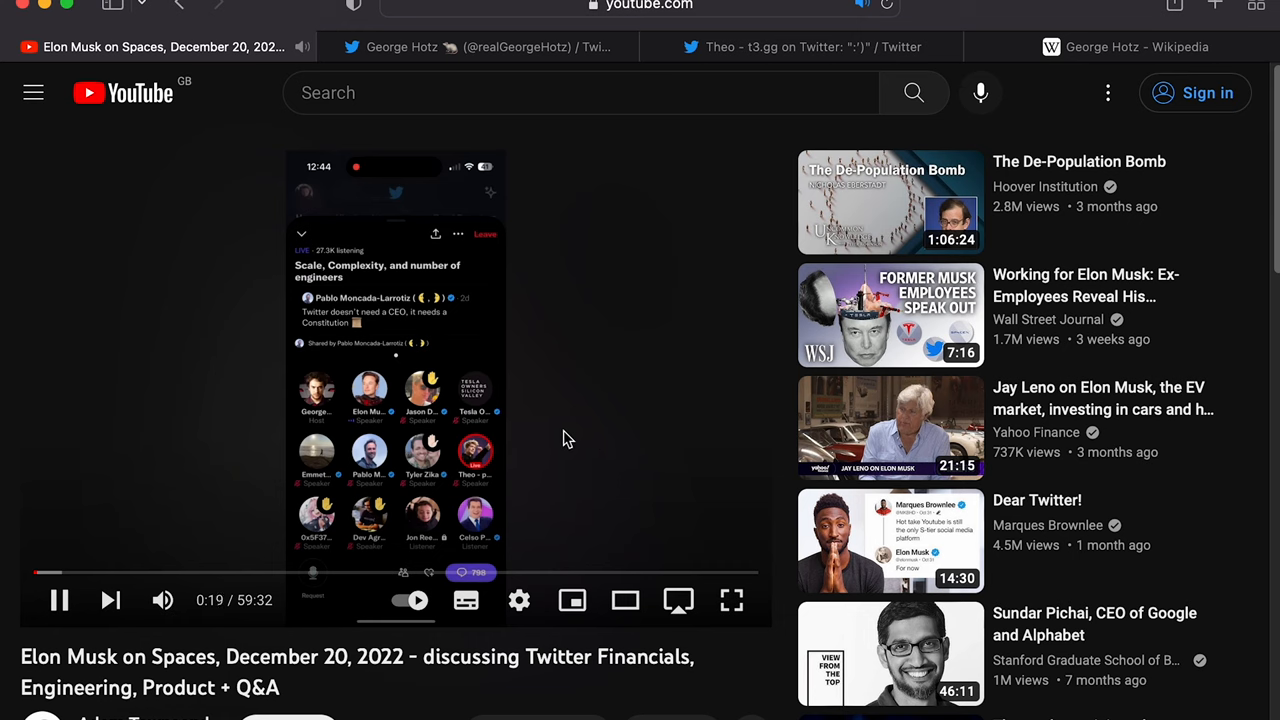
{"action": "left_click", "coordinate": [58, 600]}
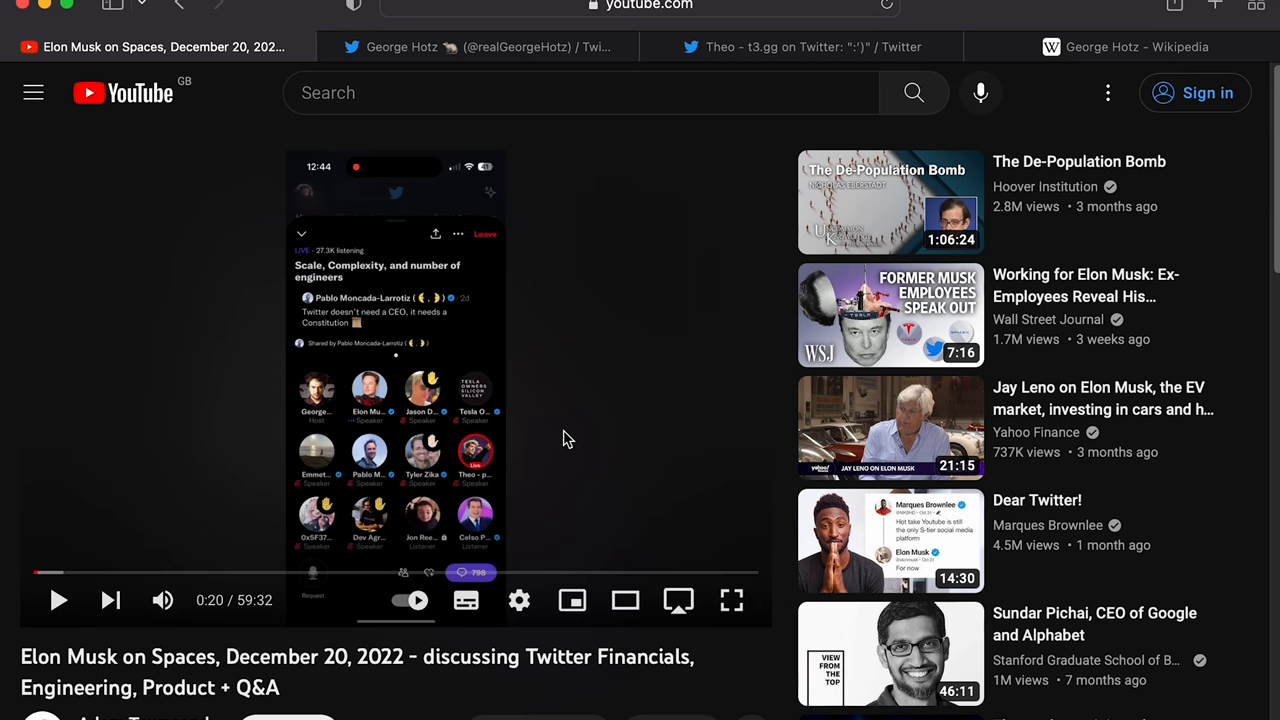
{"action": "mouse_move", "coordinate": [512, 440]}
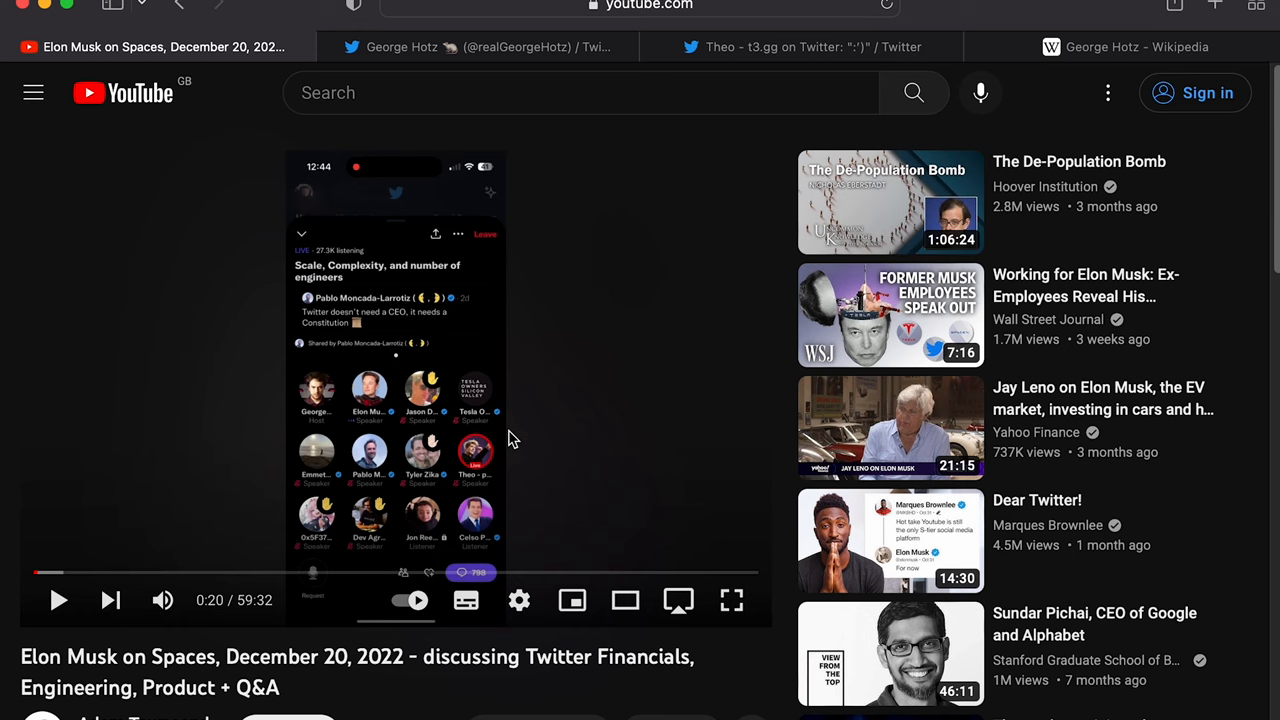
{"action": "mouse_move", "coordinate": [398, 568]}
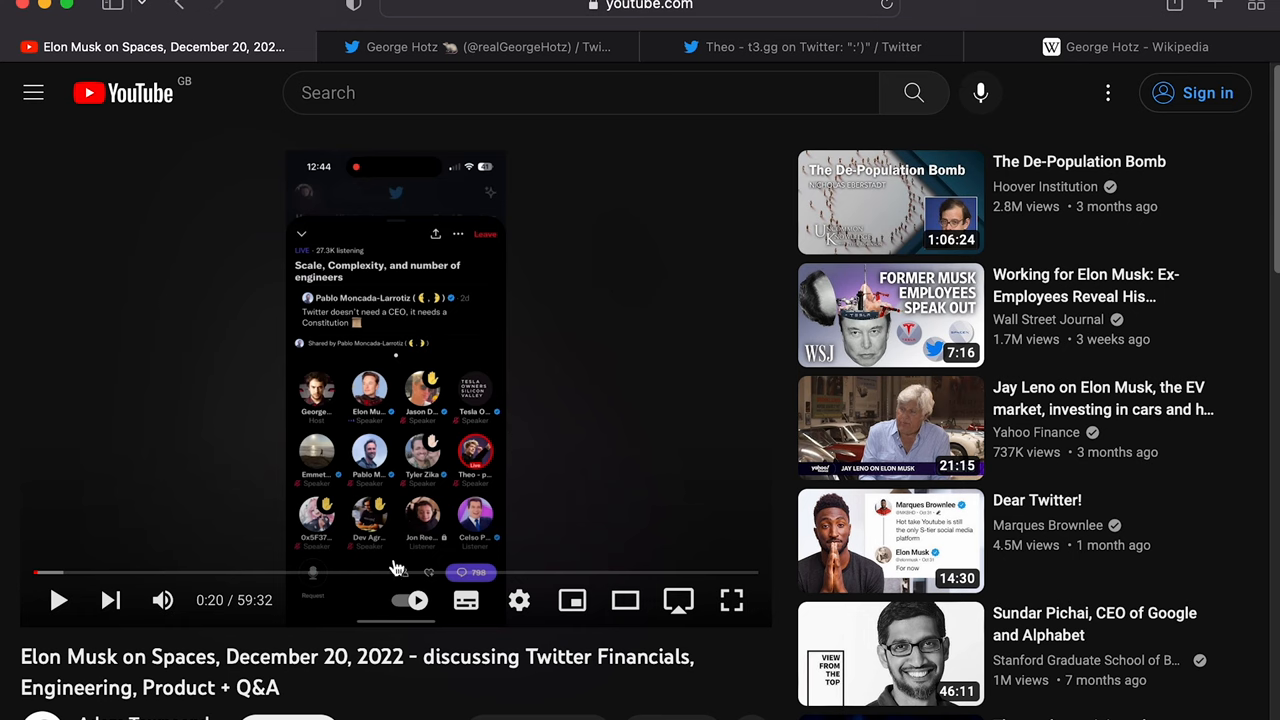
{"action": "mouse_move", "coordinate": [398, 496]}
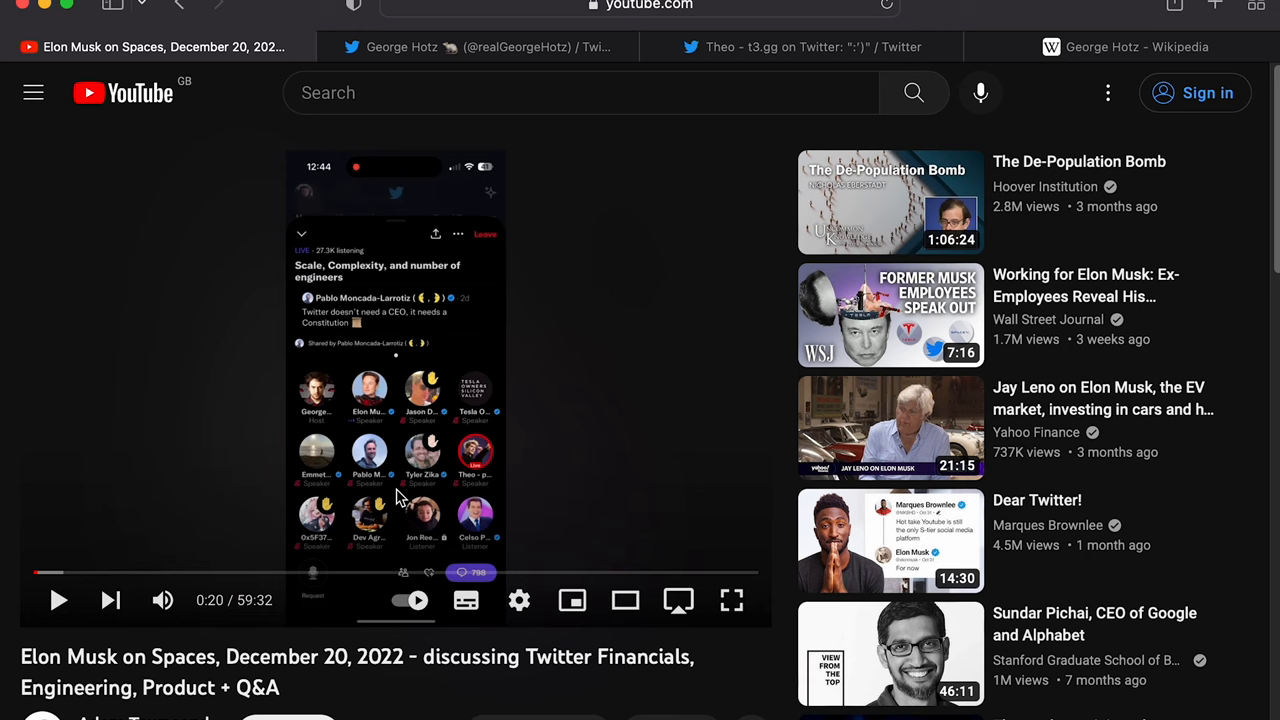
{"action": "left_click", "coordinate": [810, 46]}
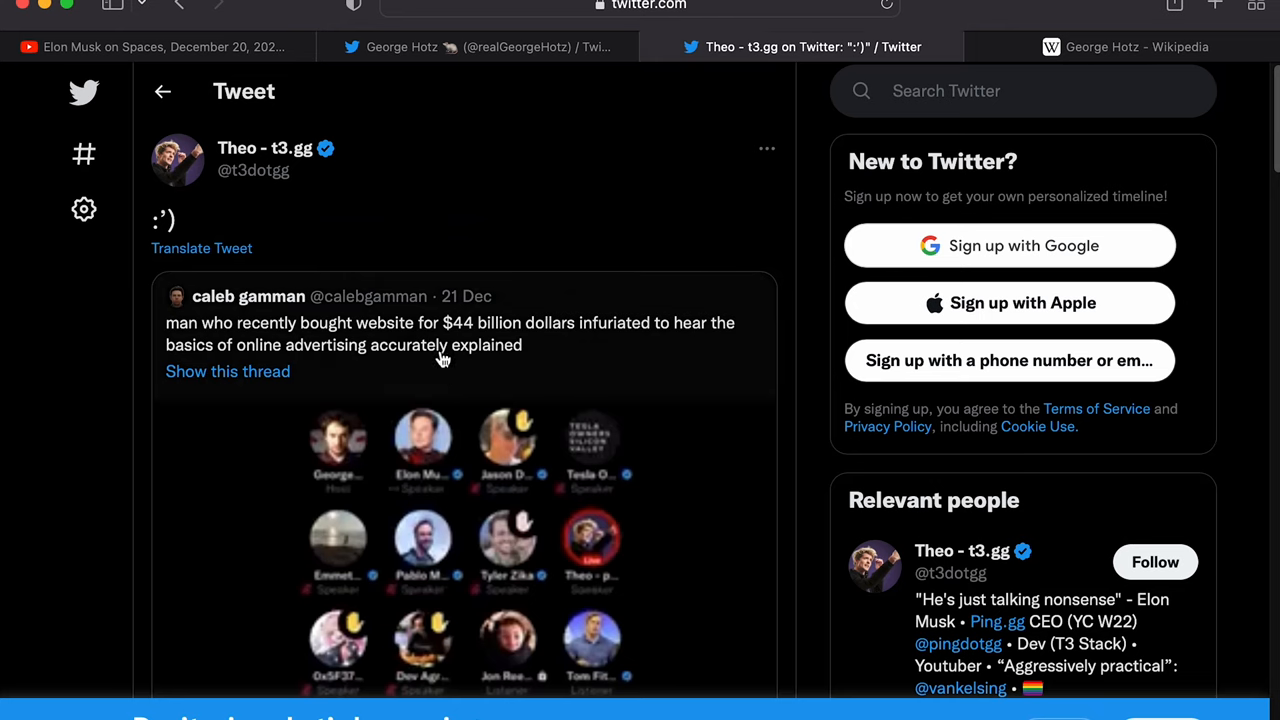
{"action": "scroll", "scroll_direction": "down", "scroll_amount": 3}
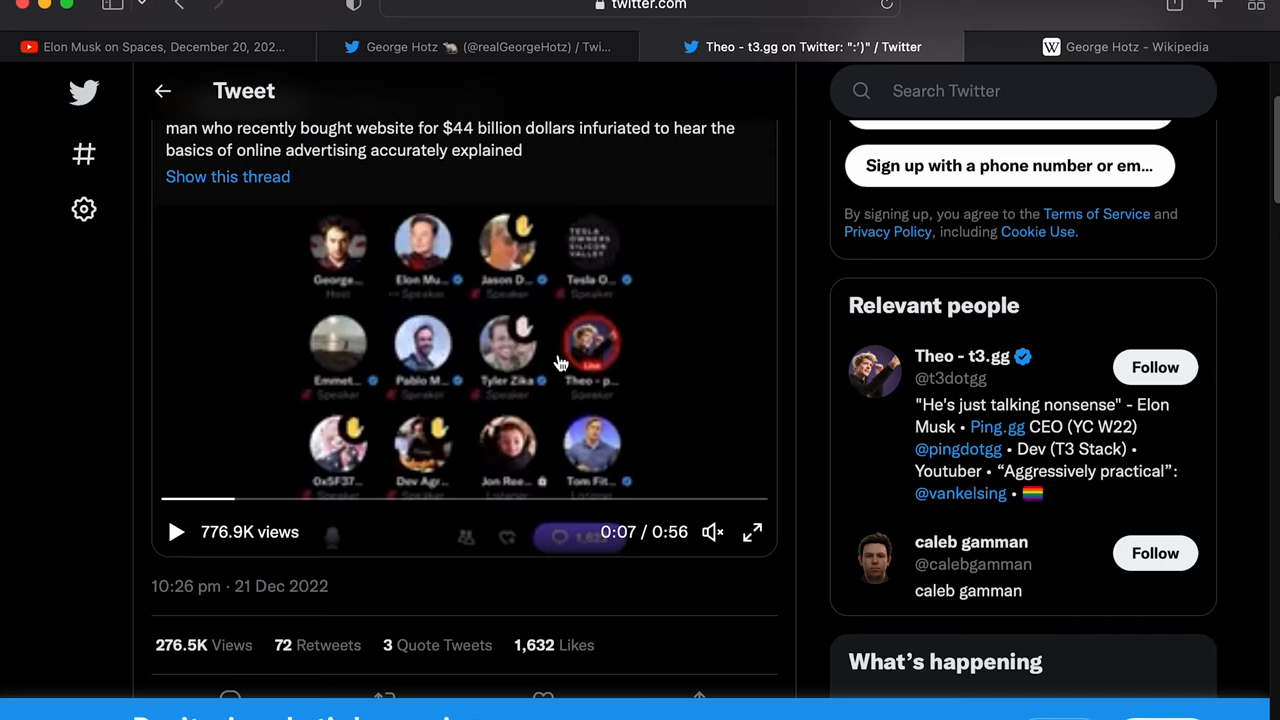
{"action": "scroll", "scroll_direction": "down", "scroll_amount": 3}
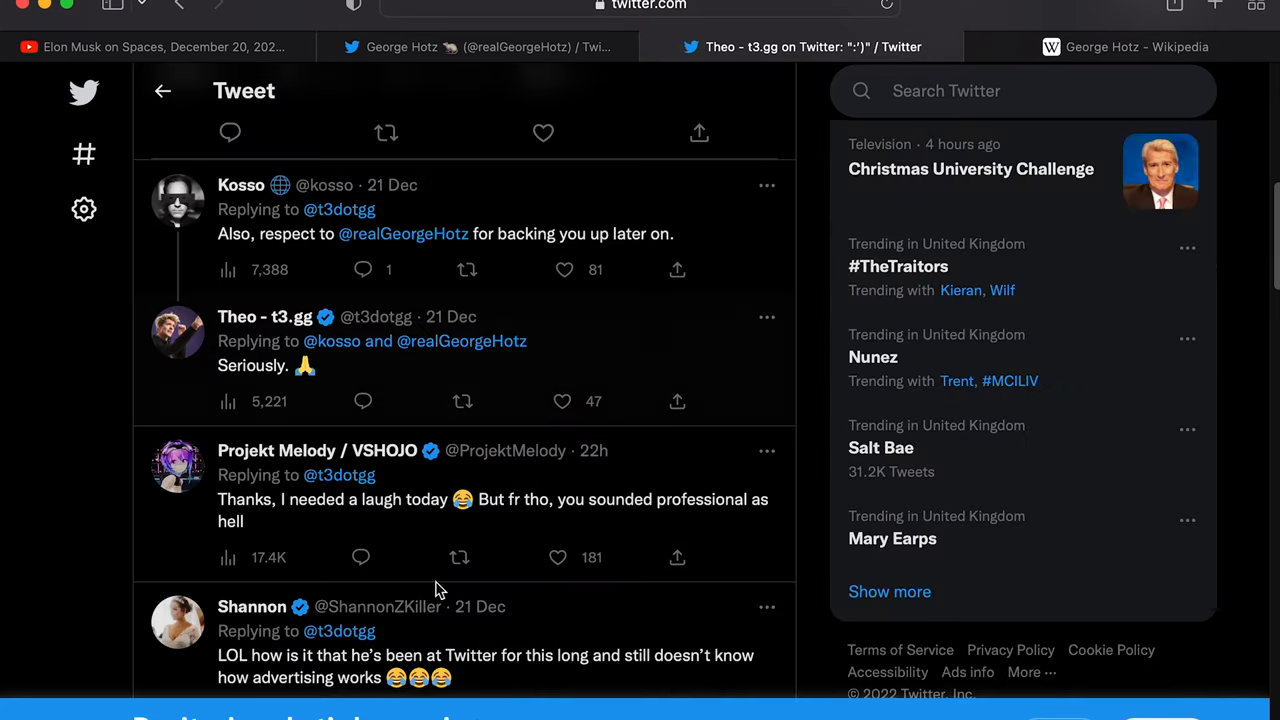
{"action": "scroll", "scroll_direction": "up", "scroll_amount": 3}
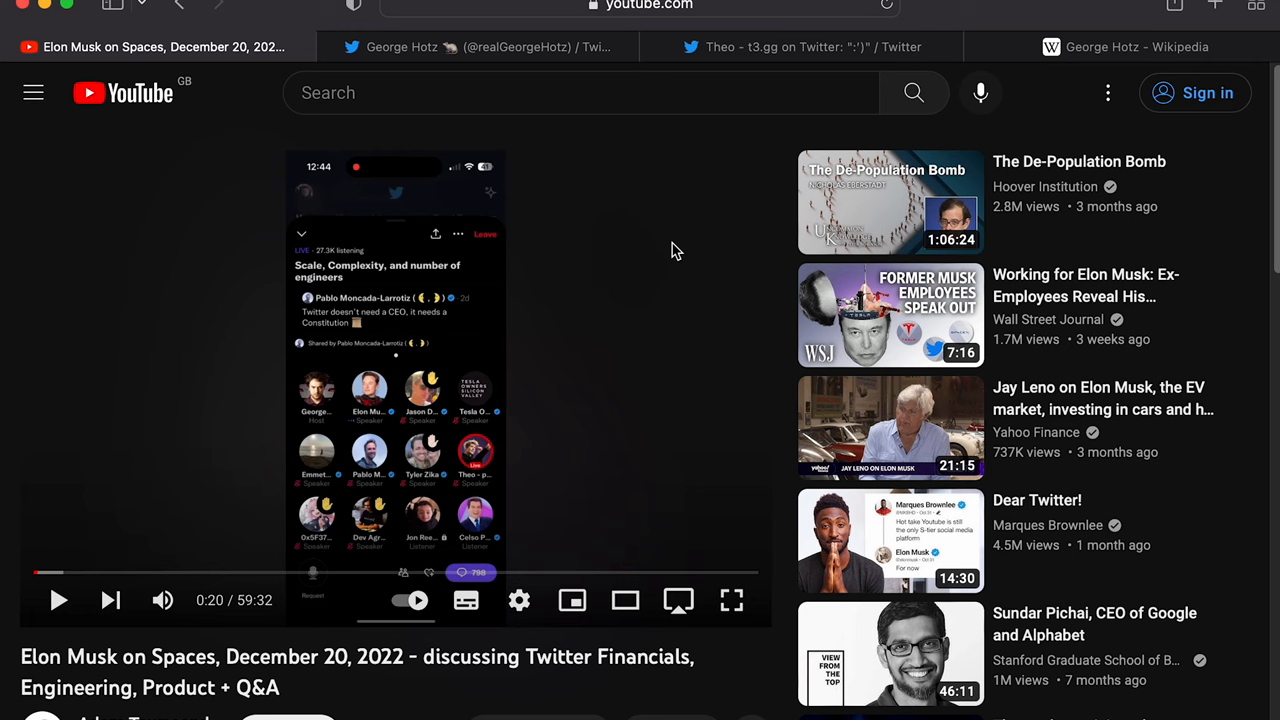
{"action": "mouse_move", "coordinate": [648, 250]}
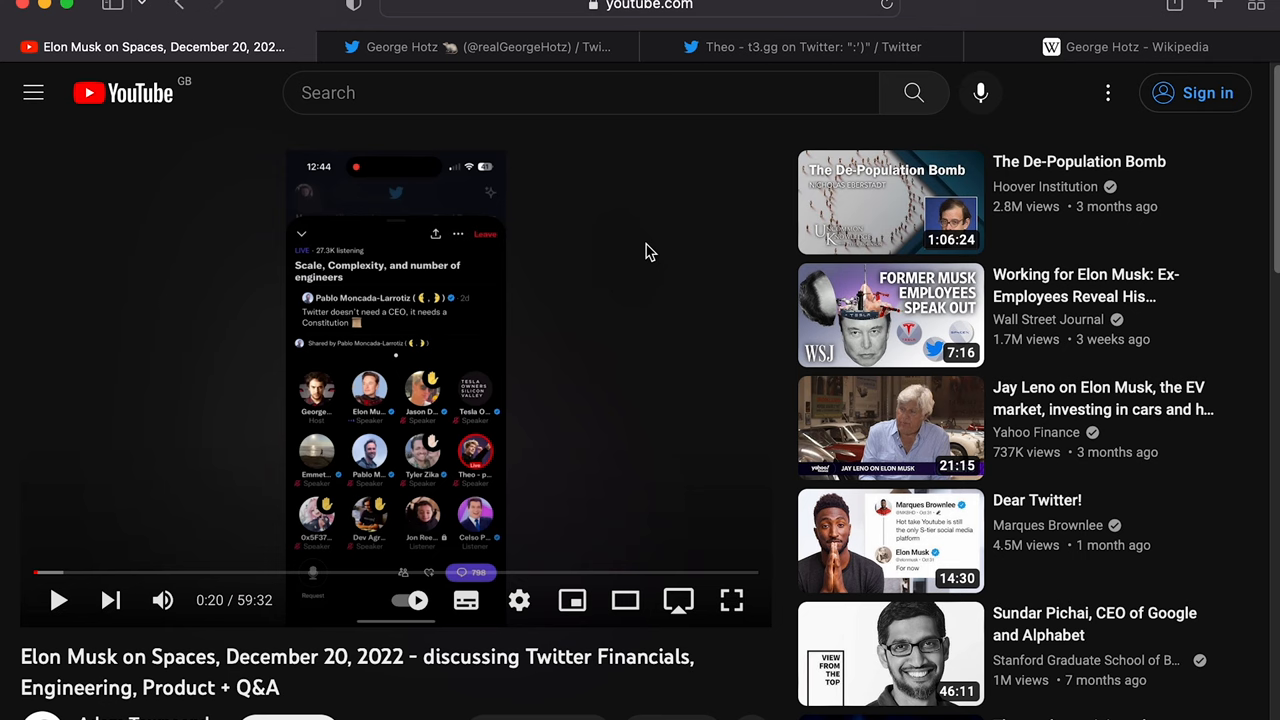
{"action": "mouse_move", "coordinate": [664, 250]}
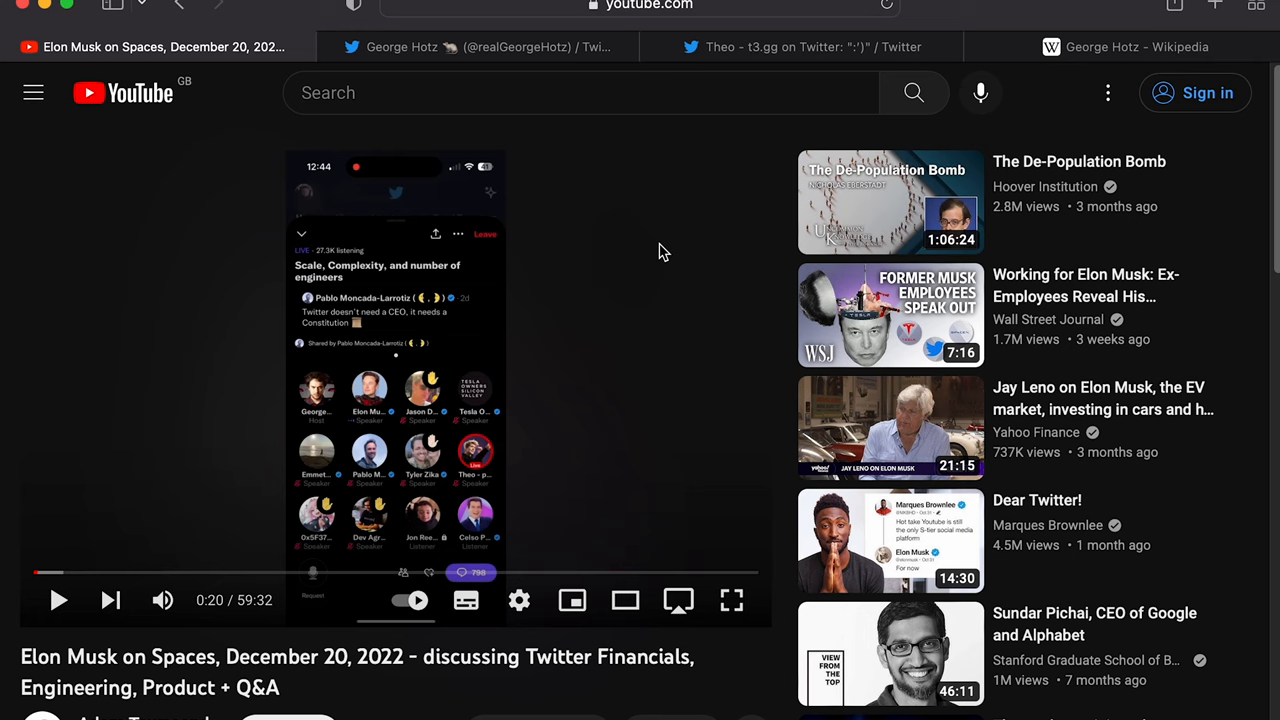
{"action": "mouse_move", "coordinate": [672, 252]}
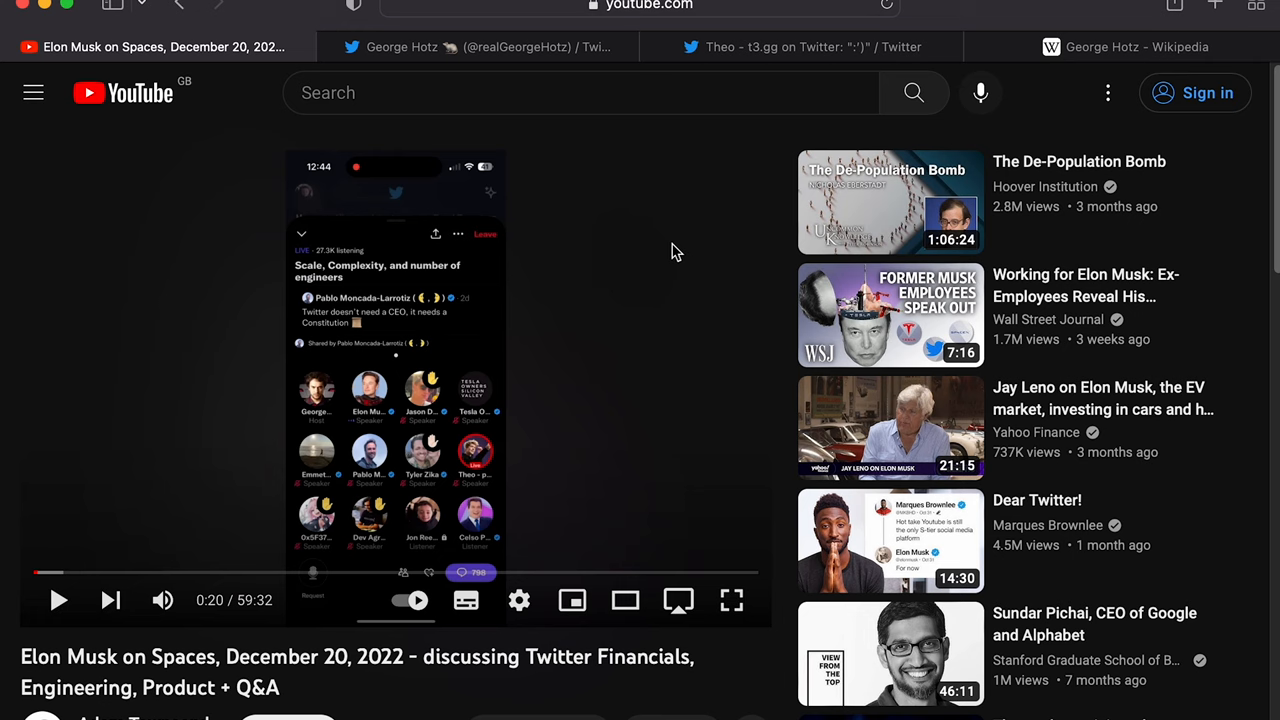
{"action": "scroll", "scroll_direction": "down", "scroll_amount": 3}
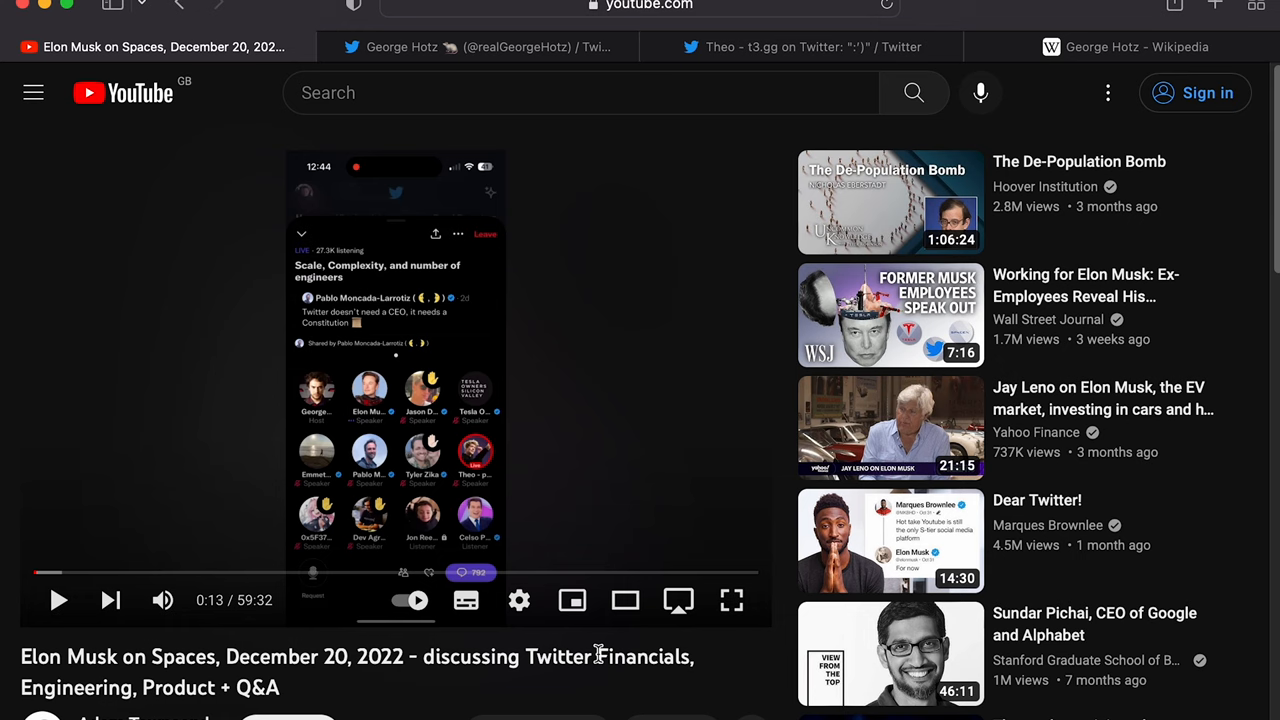
{"action": "mouse_move", "coordinate": [624, 418]}
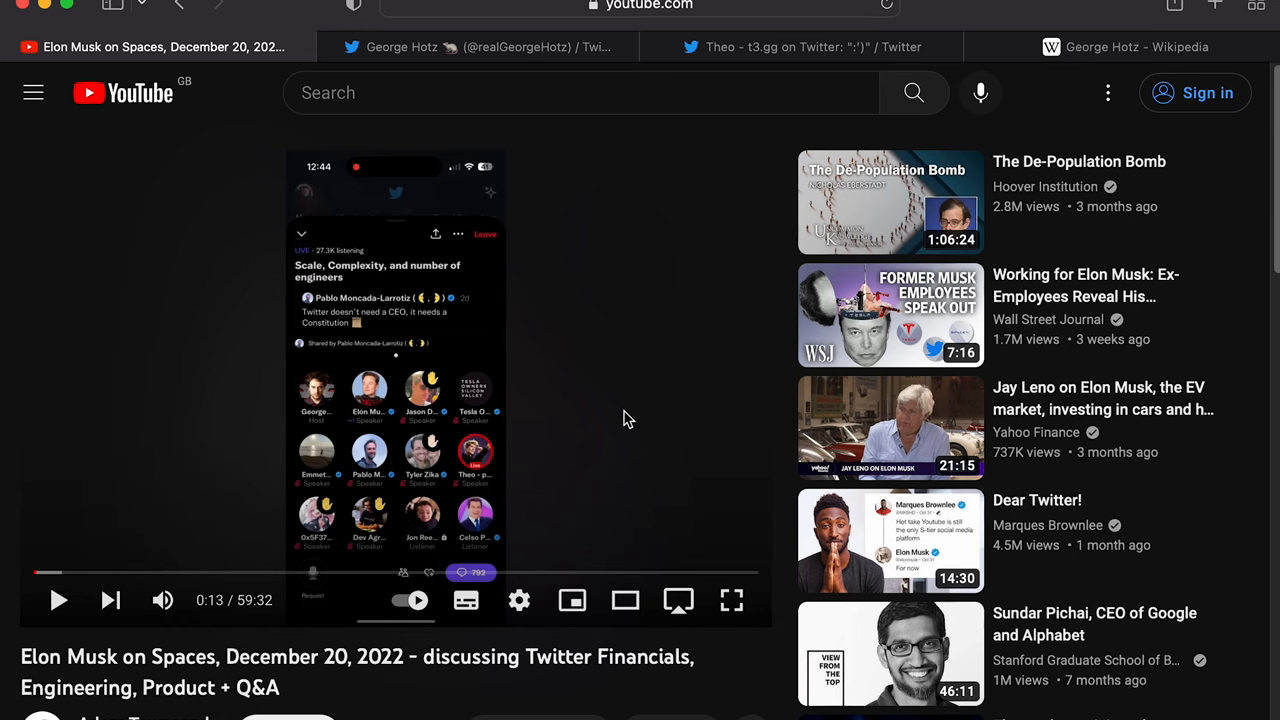
Step: Play the Spaces video briefly from 0:13 and pause it at 0:20
{"action": "left_click", "coordinate": [58, 600]}
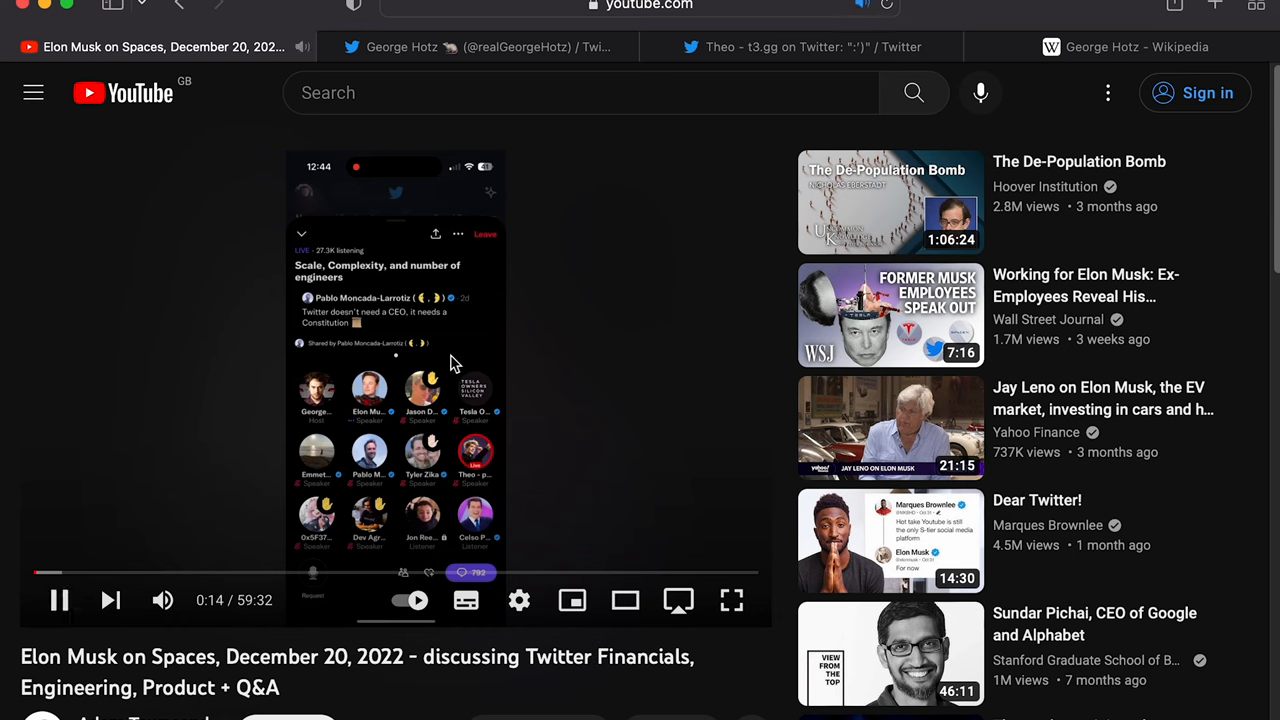
{"action": "mouse_move", "coordinate": [648, 354]}
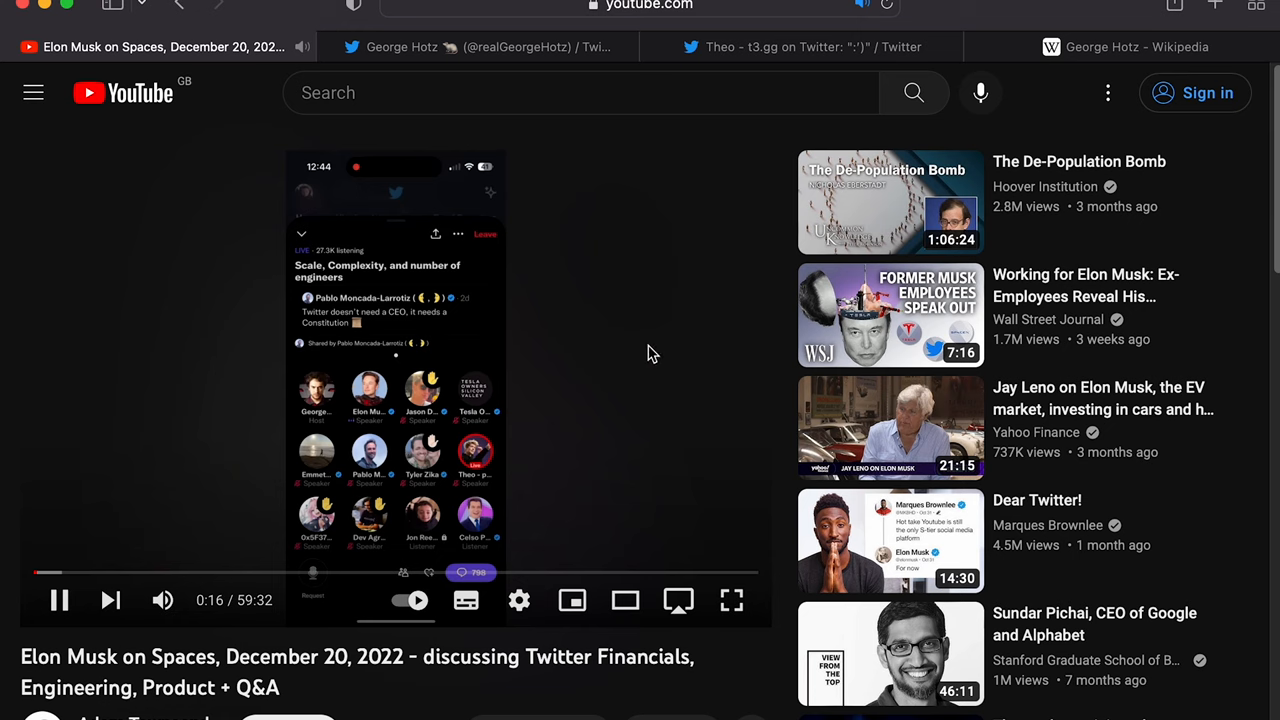
{"action": "mouse_move", "coordinate": [564, 440]}
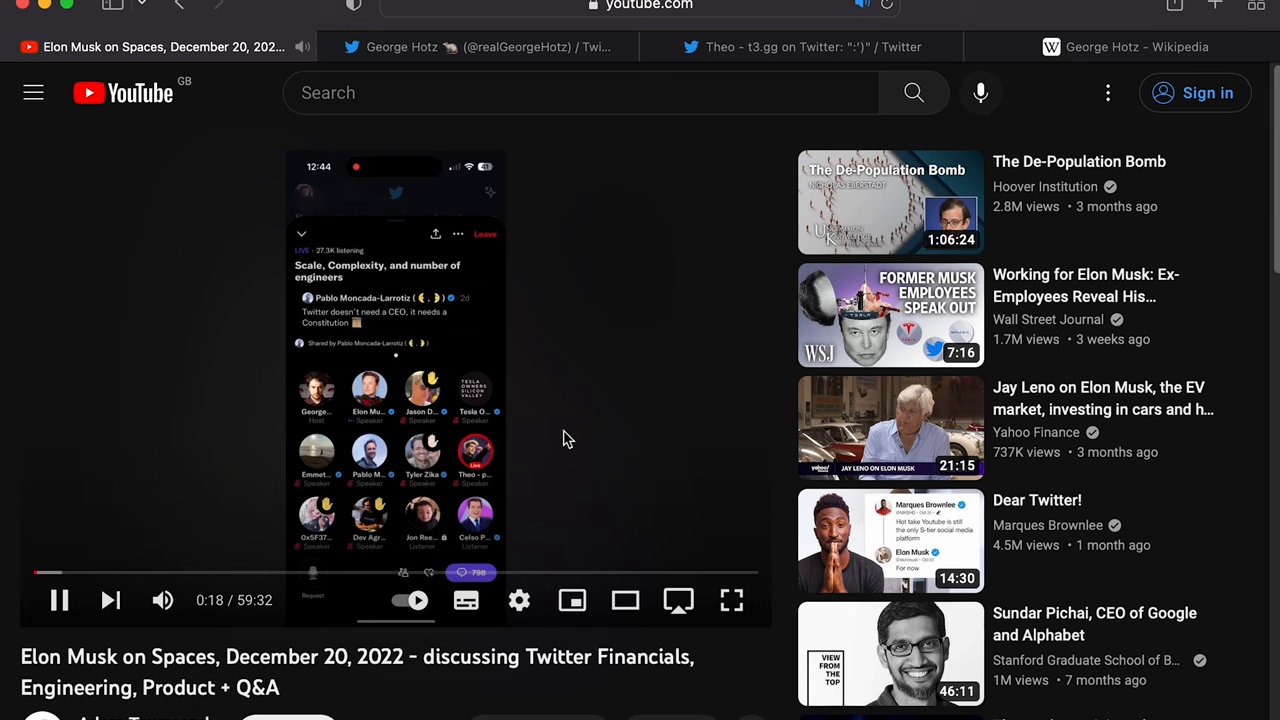
{"action": "left_click", "coordinate": [58, 600]}
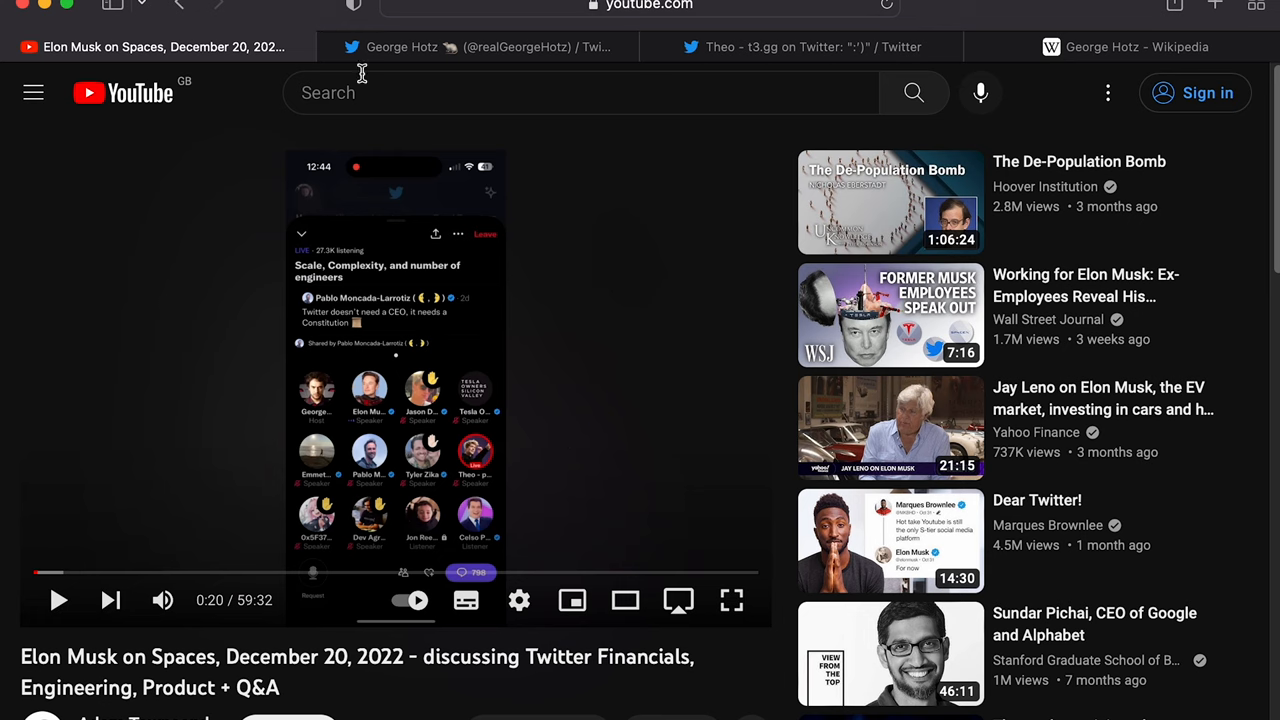
Step: Revisit George Hotz's Twitter profile and read further down his Wikipedia article
{"action": "left_click", "coordinate": [480, 46]}
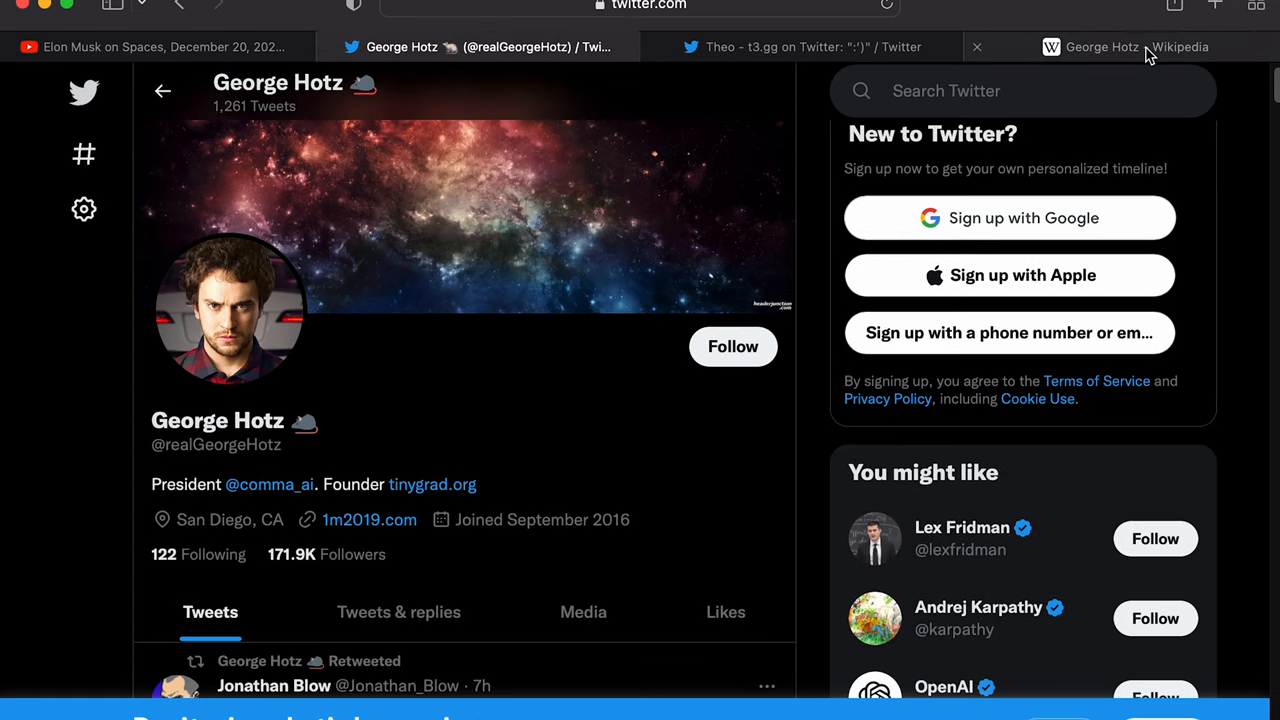
{"action": "left_click", "coordinate": [1124, 46]}
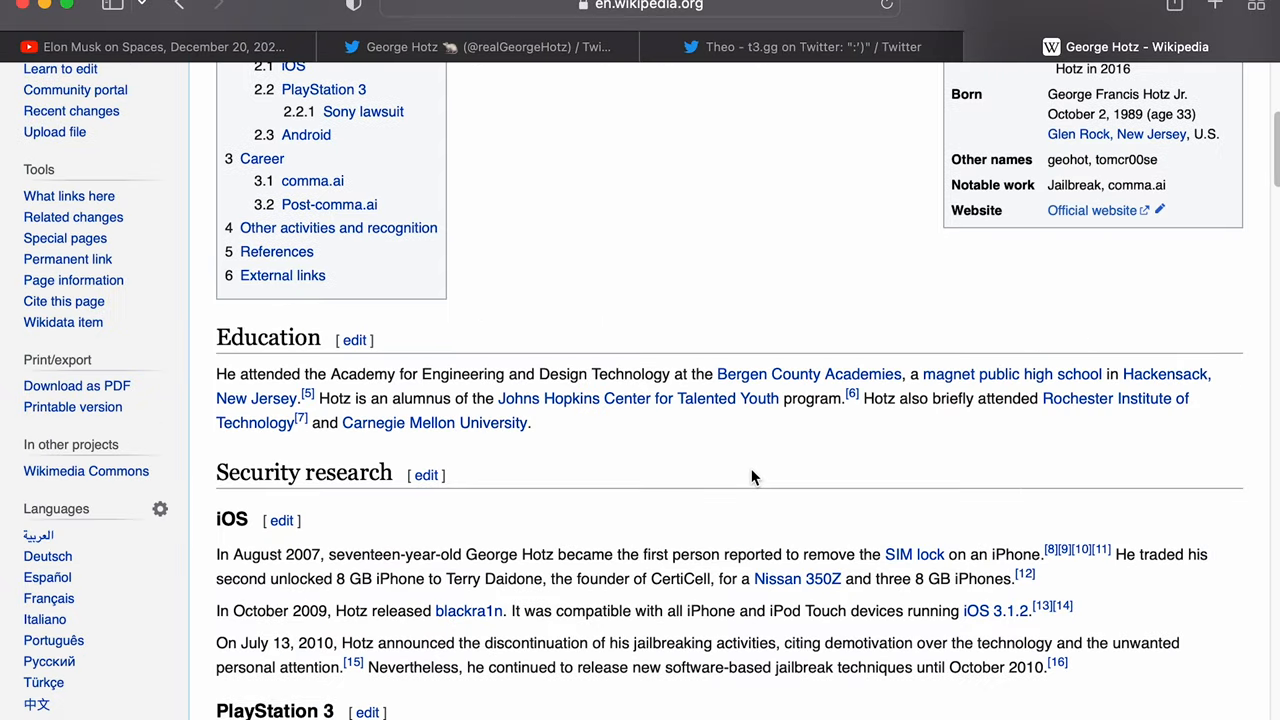
{"action": "scroll", "scroll_direction": "down", "scroll_amount": 3}
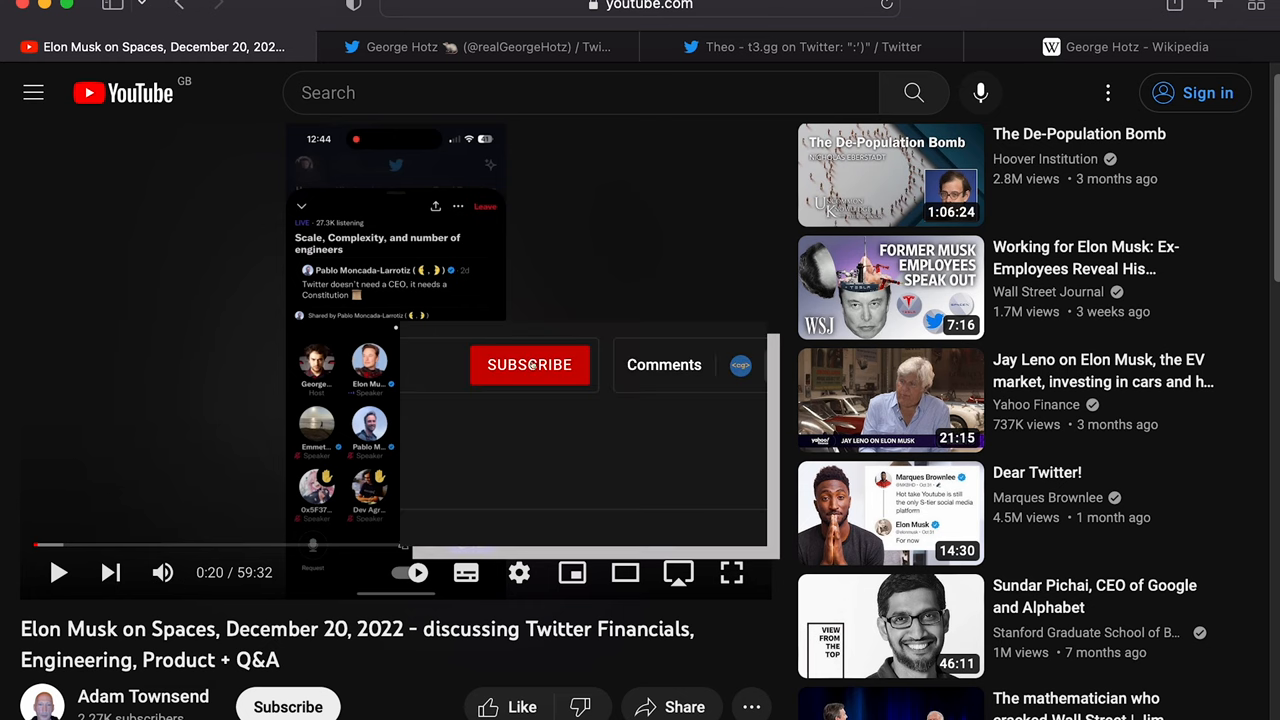
Step: Subscribe to the Adam Townsend channel and bring up its All/Personalised/None notification choices
{"action": "left_click", "coordinate": [528, 364]}
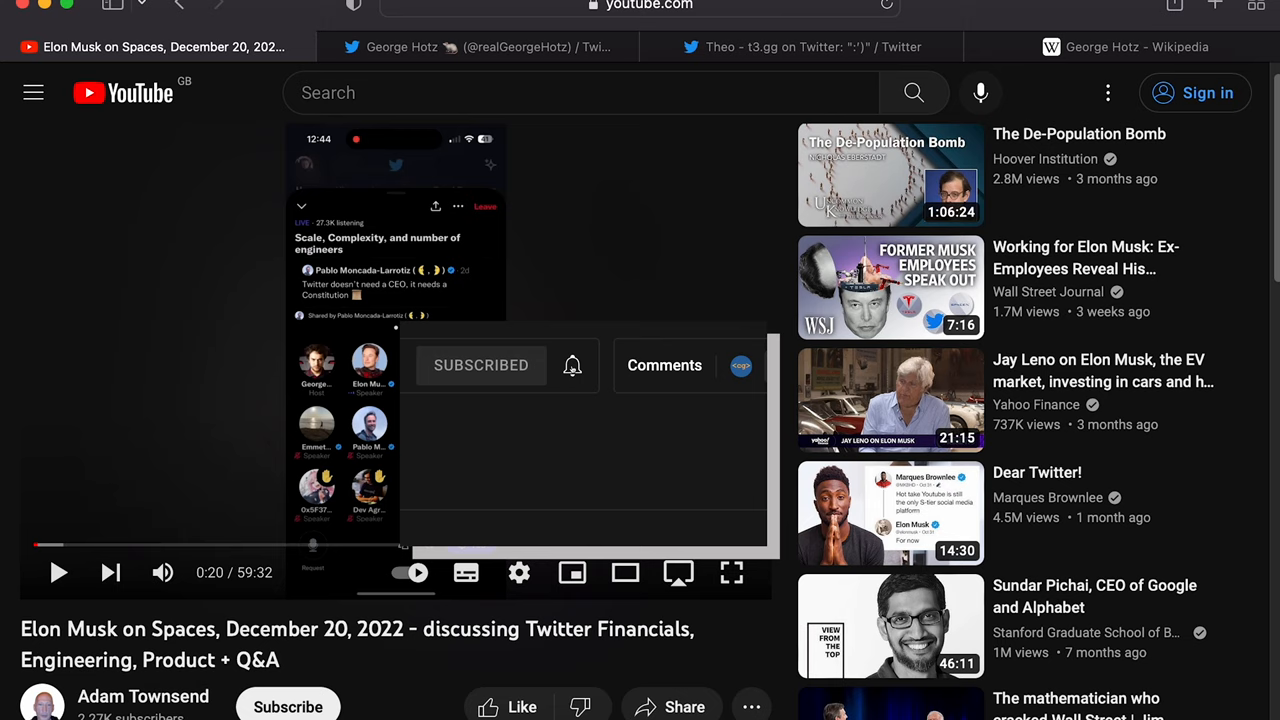
{"action": "left_click", "coordinate": [572, 364]}
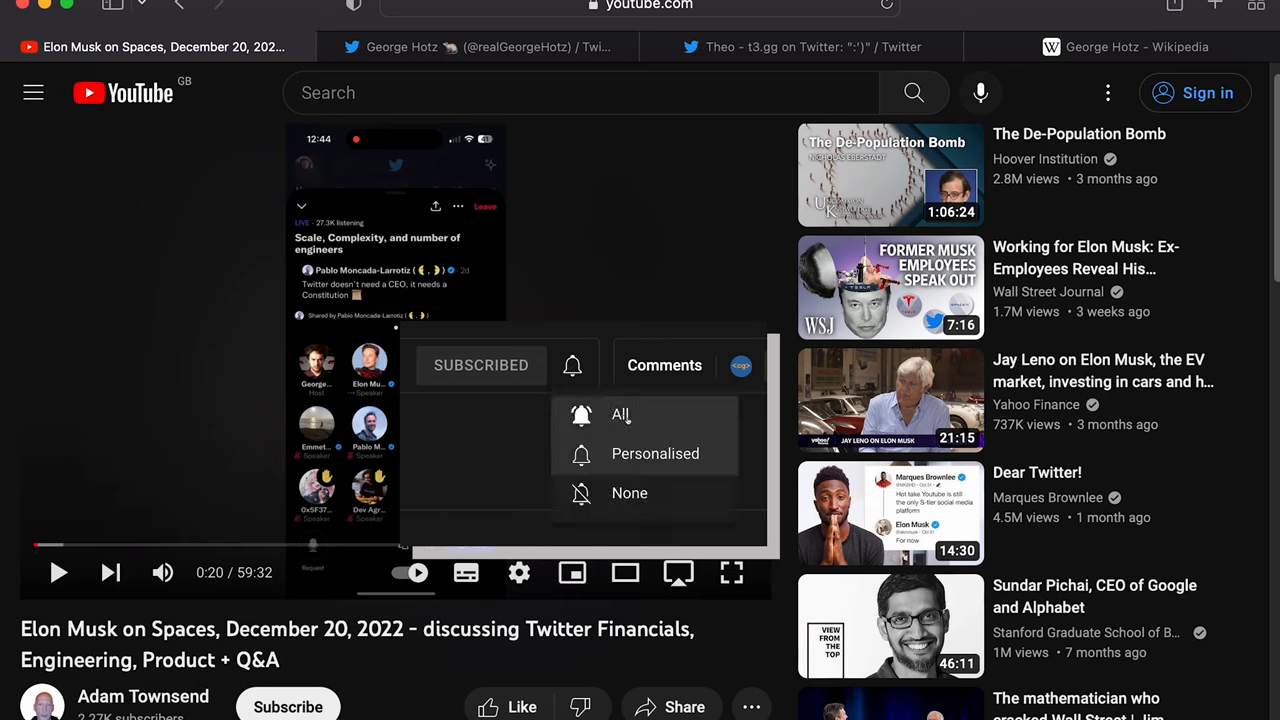